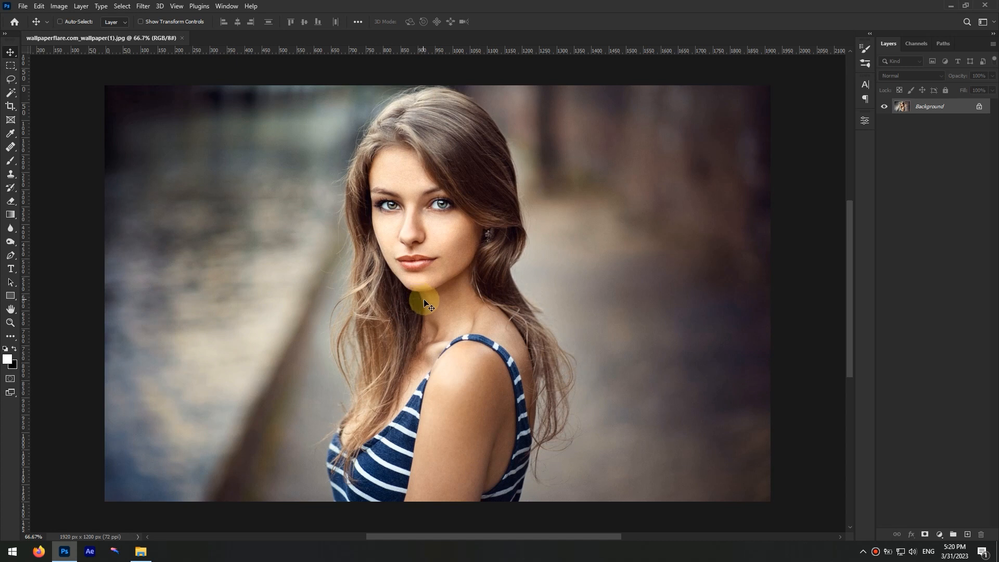
{"action": "mouse_move", "coordinate": [928, 144]}
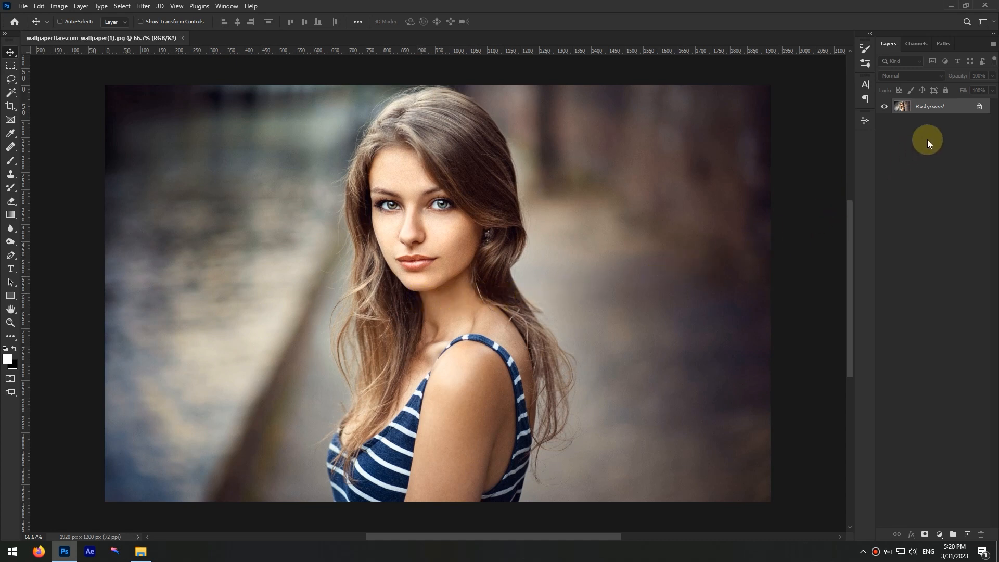
{"action": "mouse_move", "coordinate": [938, 152]}
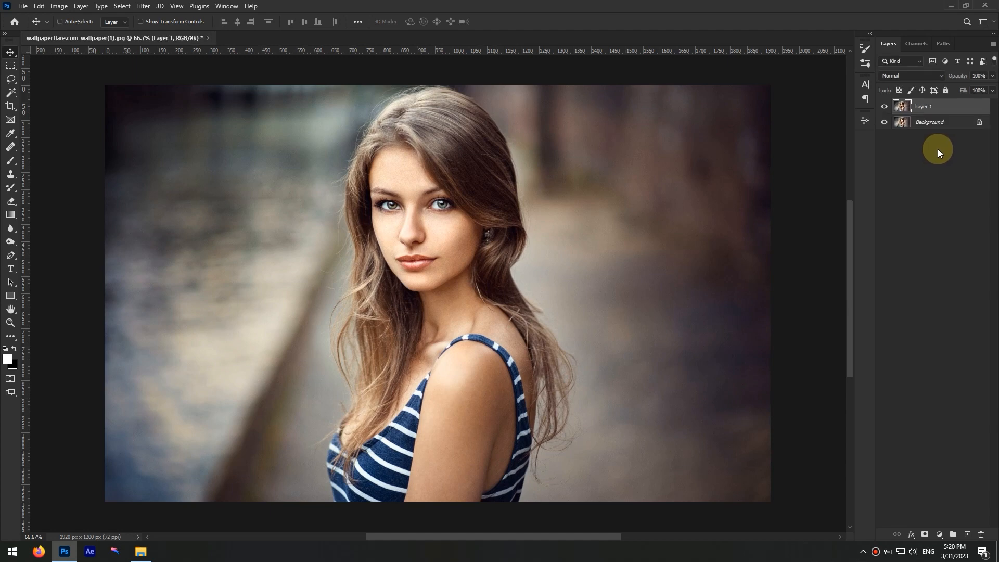
Convert the duplicated Layer 1 into a Smart Object via its context menu.
{"action": "right_click", "coordinate": [922, 106]}
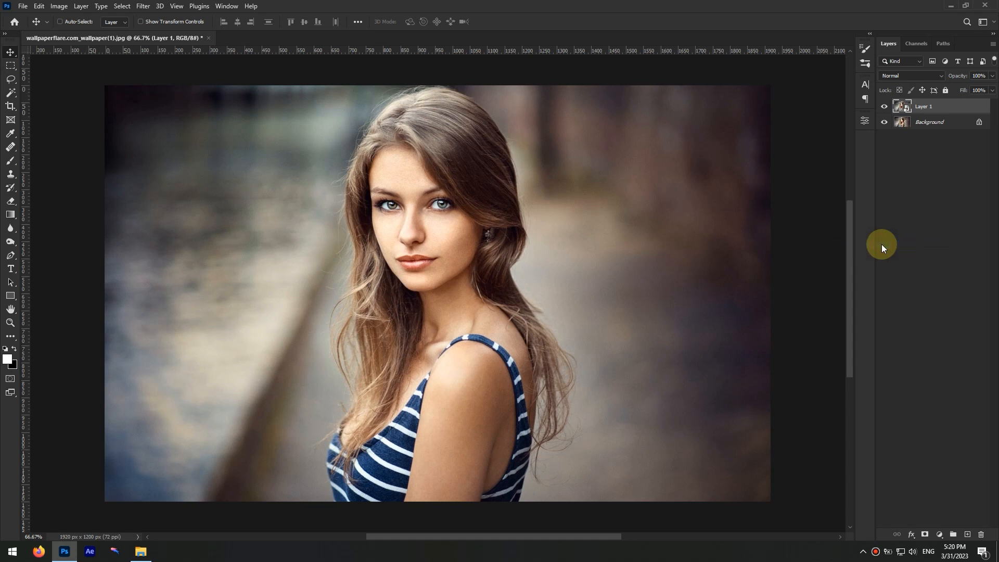
{"action": "mouse_move", "coordinate": [794, 165]}
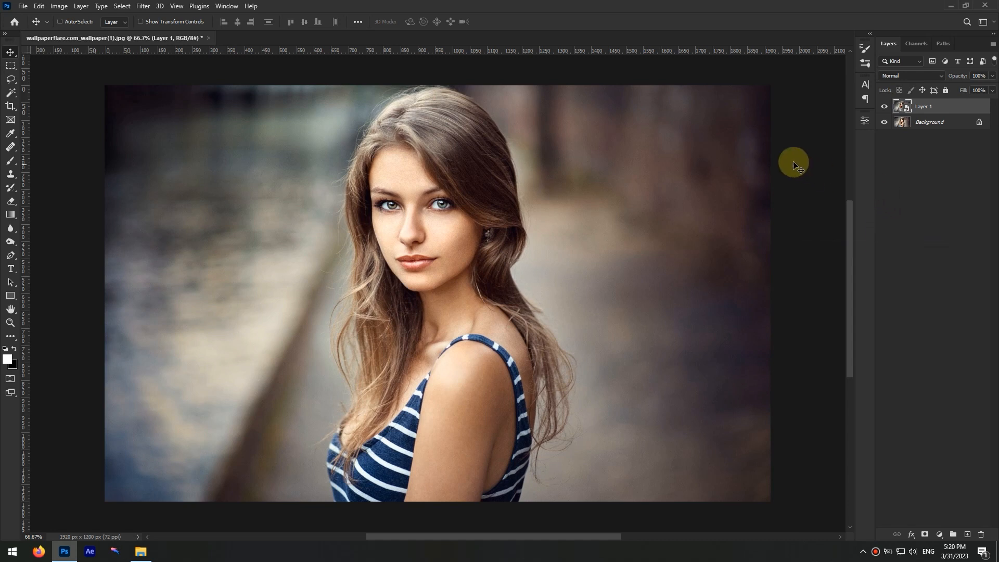
{"action": "mouse_move", "coordinate": [452, 130]}
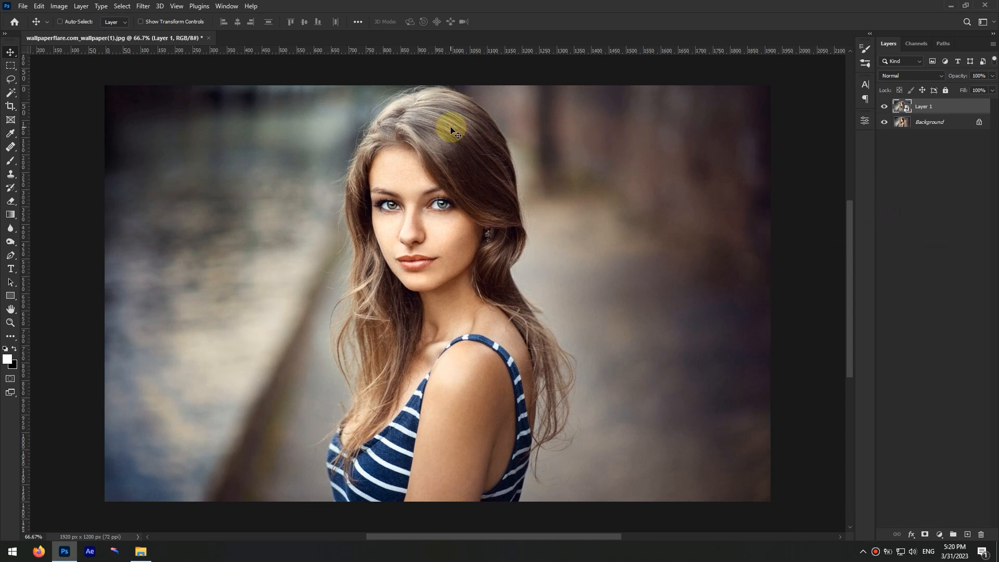
Resize the image to a width of 1500 pixels with proportions linked.
{"action": "left_click", "coordinate": [58, 5]}
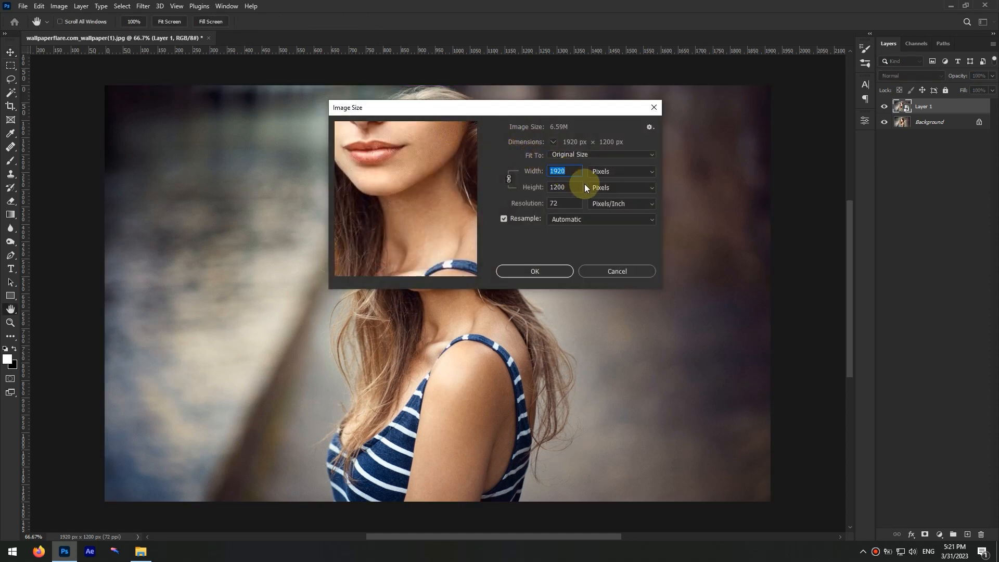
{"action": "type", "text": "1"}
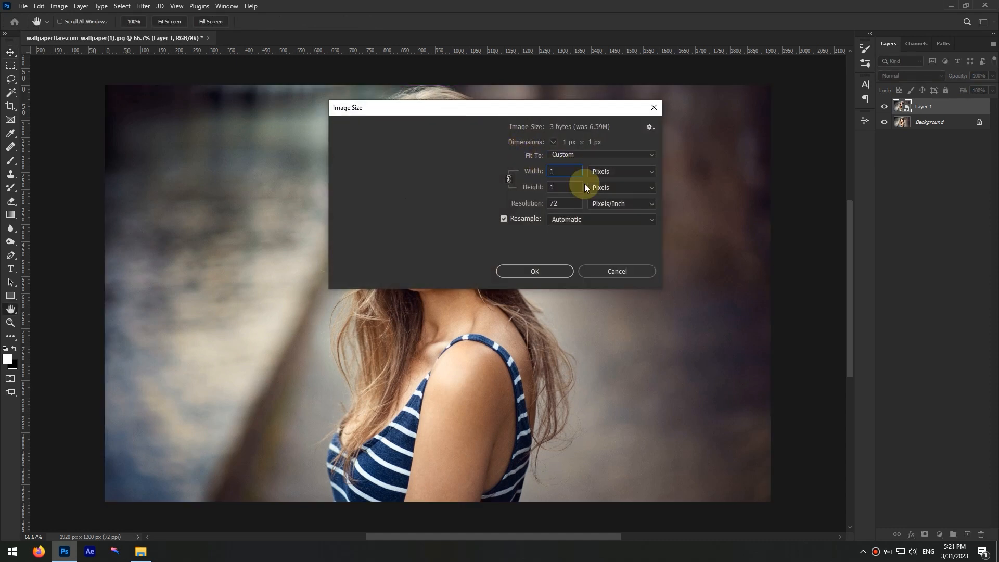
{"action": "left_click", "coordinate": [615, 270]}
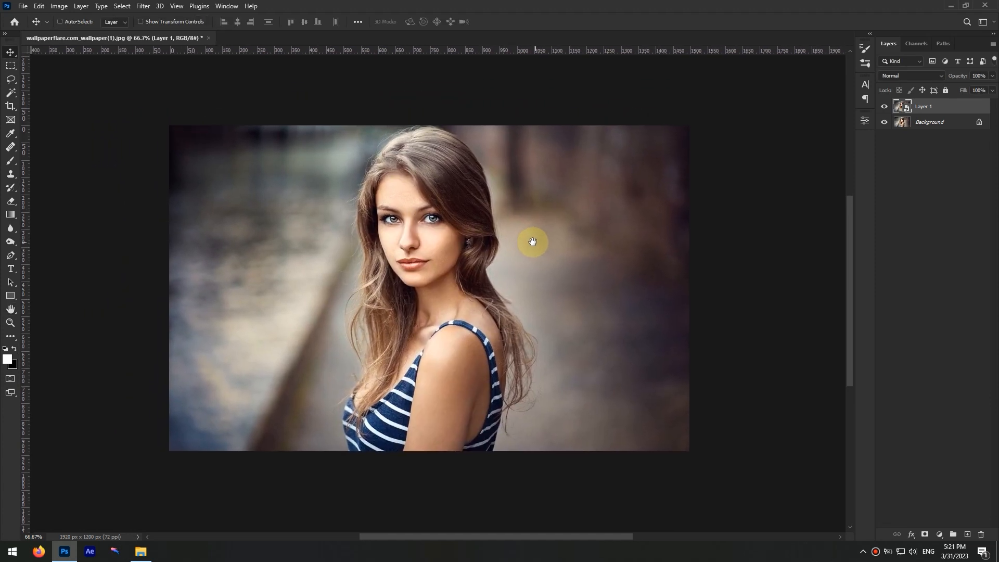
Apply Filter Gallery Dry Brush with Brush Size 1, Detail 10, Texture 1.
{"action": "left_click", "coordinate": [142, 5]}
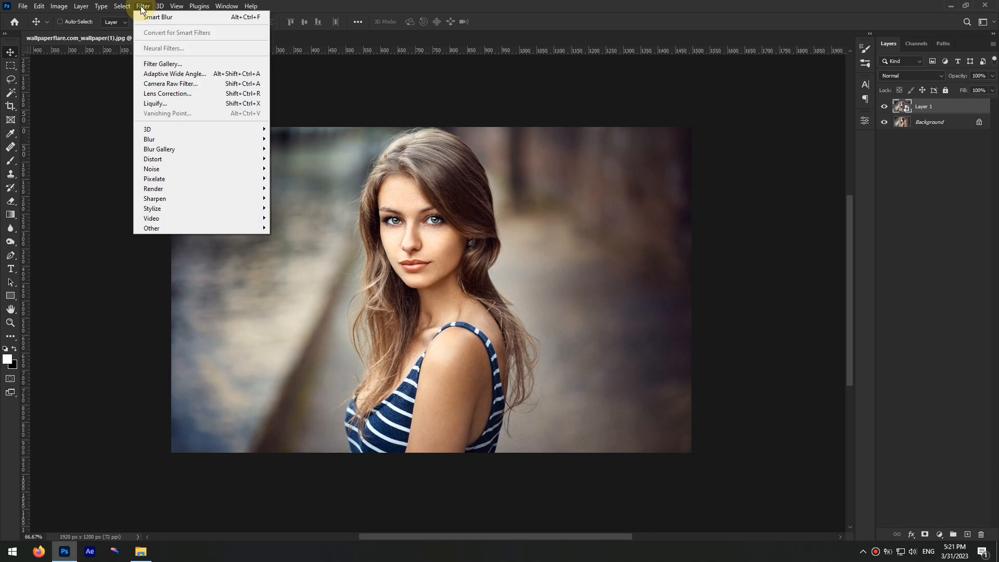
{"action": "left_click", "coordinate": [122, 6]}
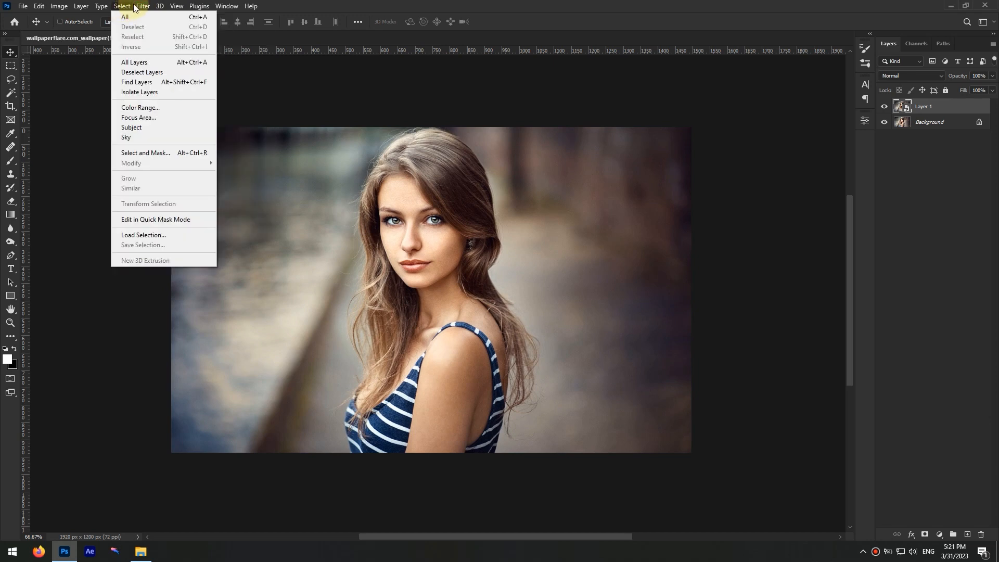
{"action": "left_click", "coordinate": [142, 6]}
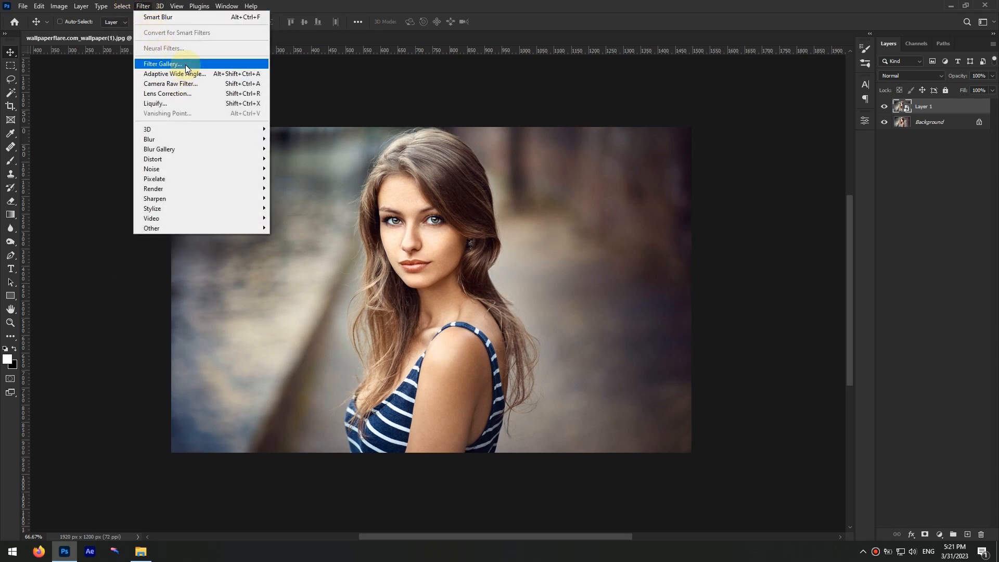
{"action": "left_click", "coordinate": [161, 63]}
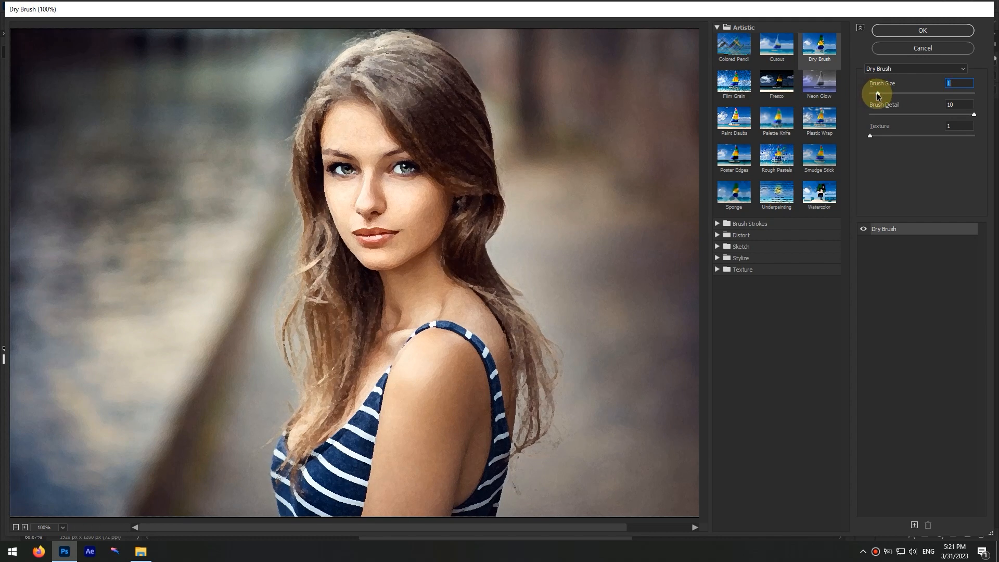
{"action": "mouse_move", "coordinate": [870, 117]}
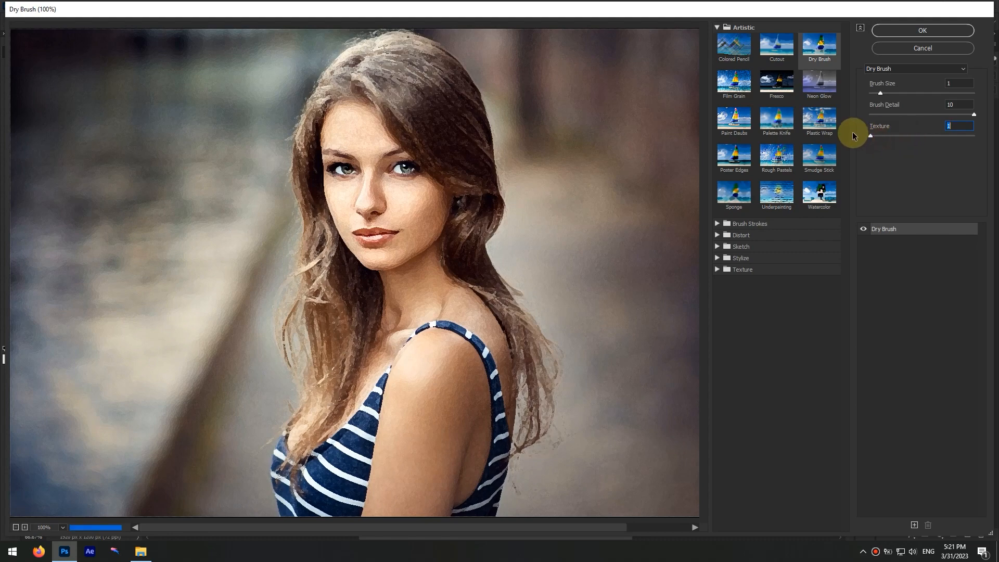
{"action": "left_click", "coordinate": [921, 30]}
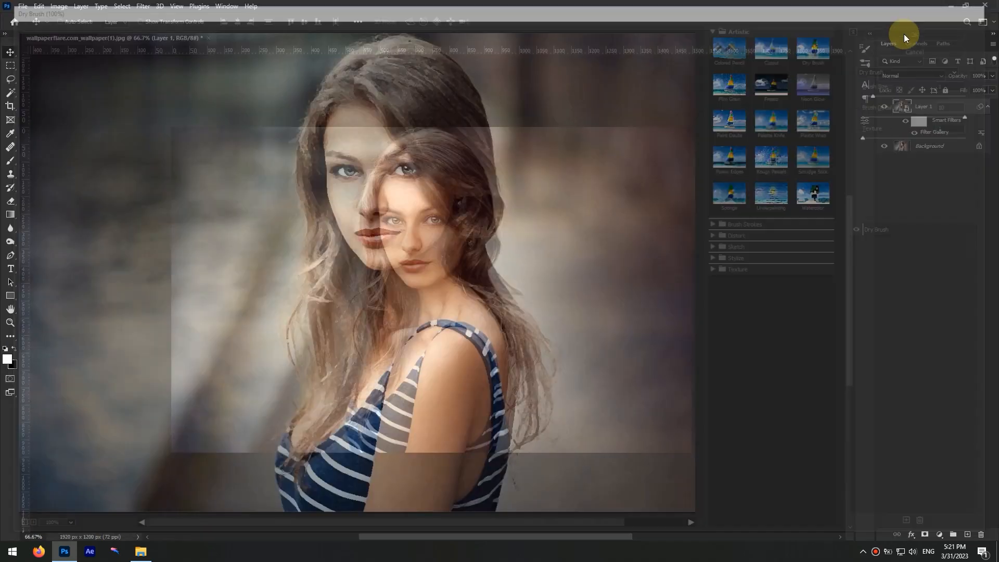
{"action": "left_click", "coordinate": [142, 6]}
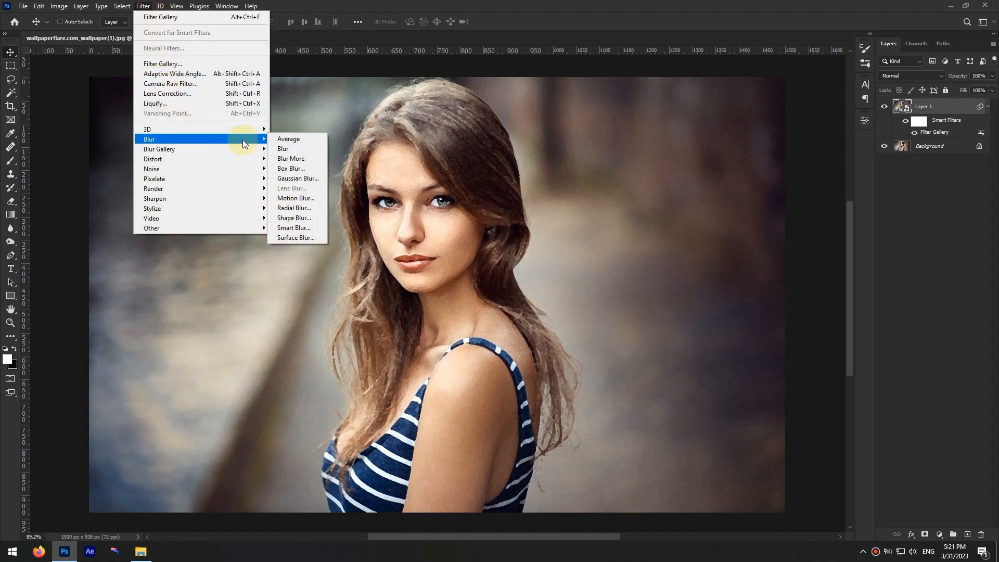
Add Smart Blur with Threshold 100 and Low quality to Layer 1.
{"action": "left_click", "coordinate": [293, 230]}
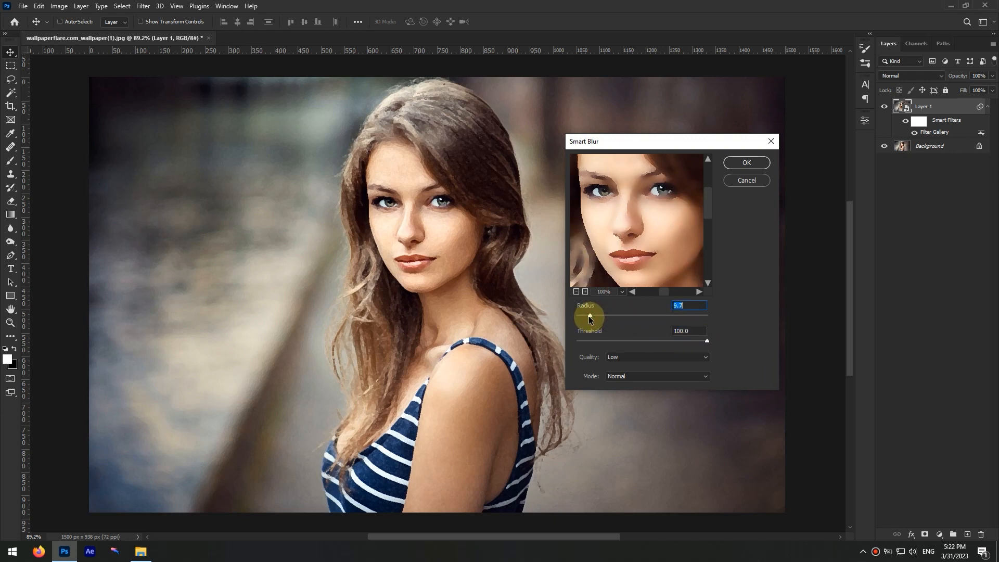
{"action": "left_click", "coordinate": [745, 162]}
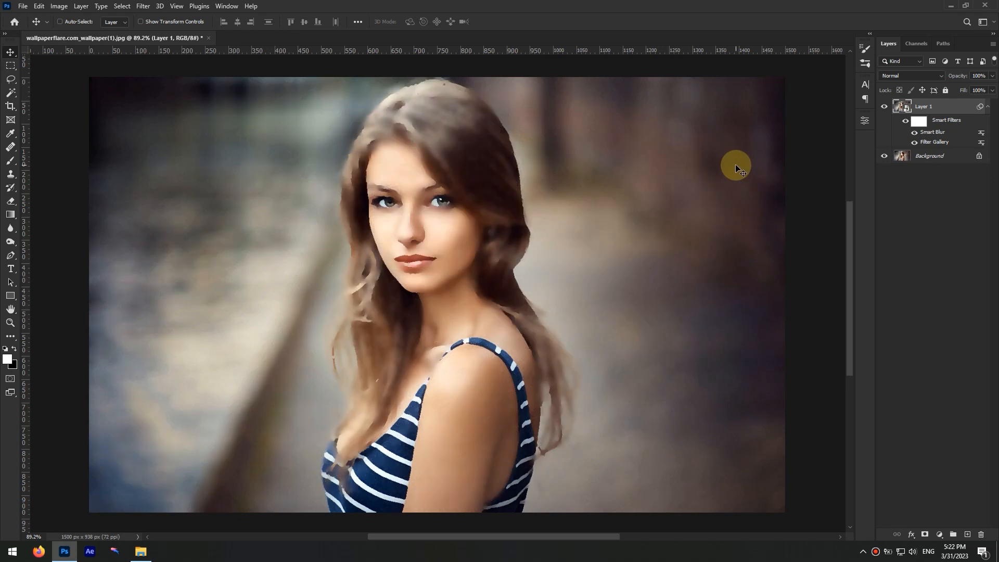
{"action": "mouse_move", "coordinate": [965, 135]}
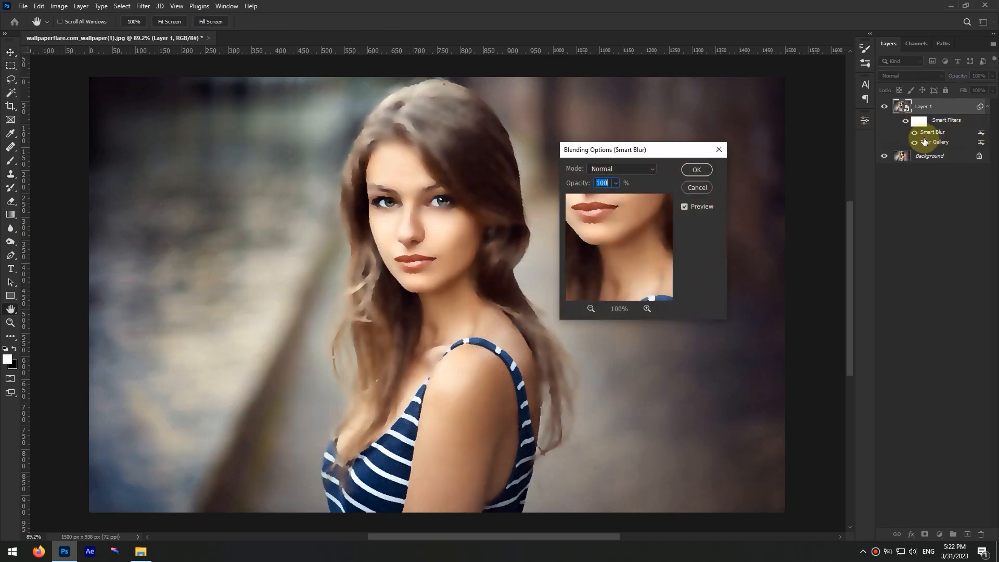
Set Smart Blur's blending options to Screen mode at 40% opacity.
{"action": "left_click", "coordinate": [621, 168]}
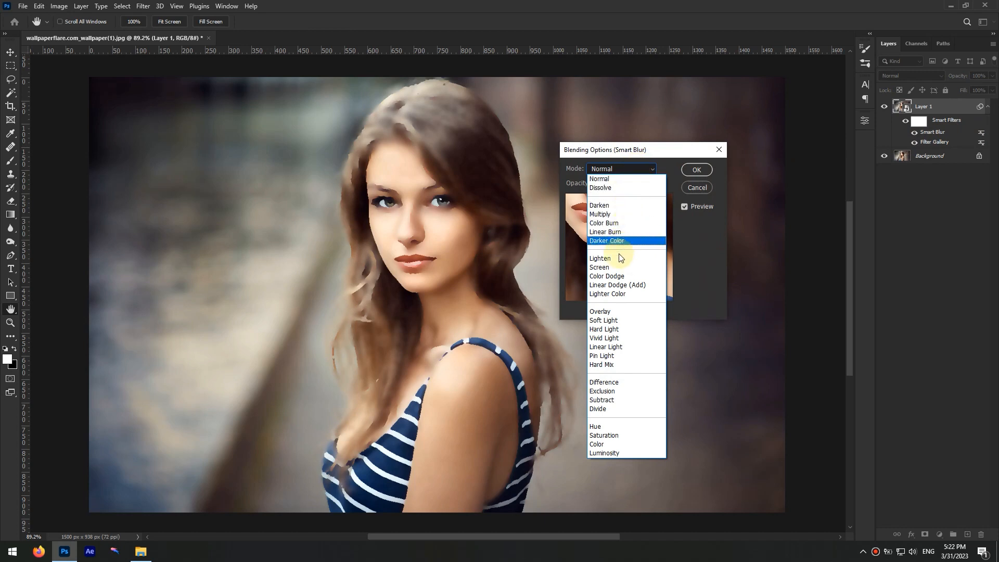
{"action": "left_click", "coordinate": [598, 266]}
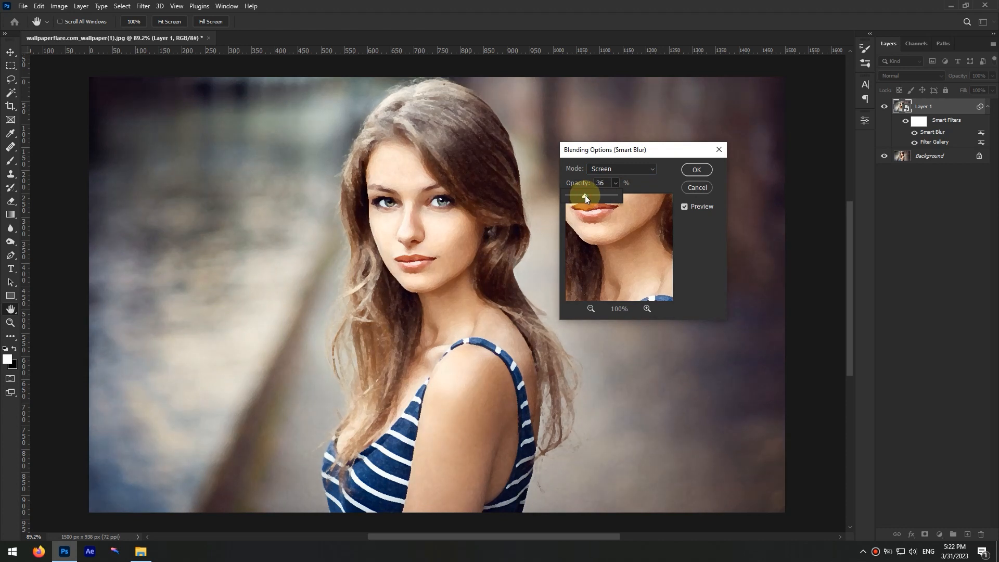
{"action": "triple_click", "coordinate": [601, 183]}
{"action": "type", "text": "40"}
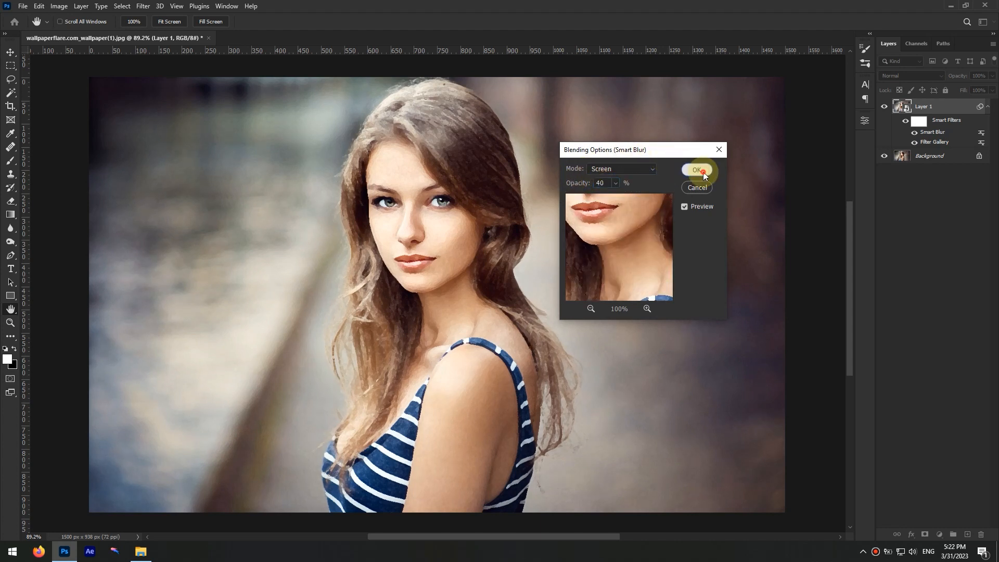
{"action": "left_click", "coordinate": [696, 170]}
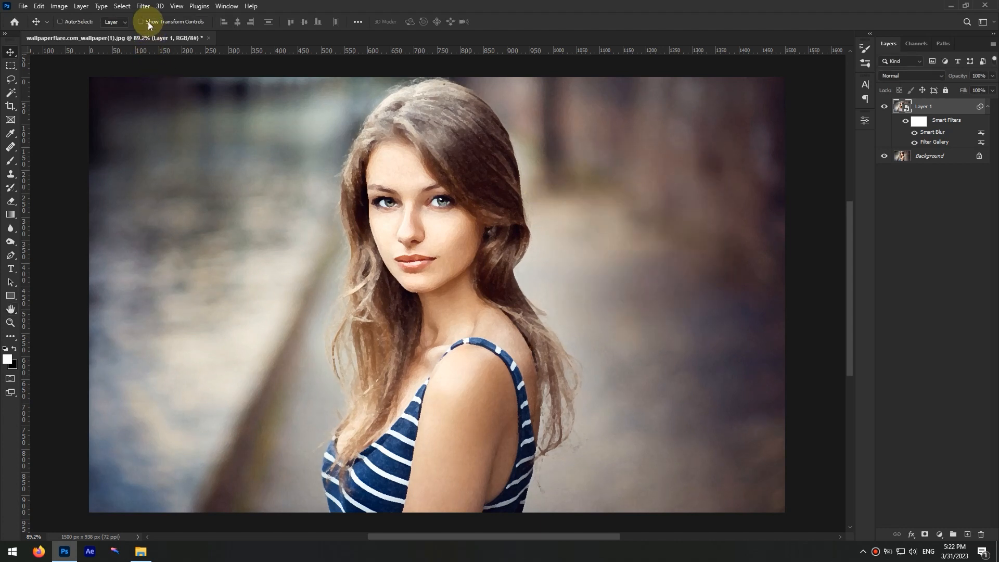
Apply Find Edges and blend it in Multiply mode at about 49% opacity.
{"action": "left_click", "coordinate": [142, 6]}
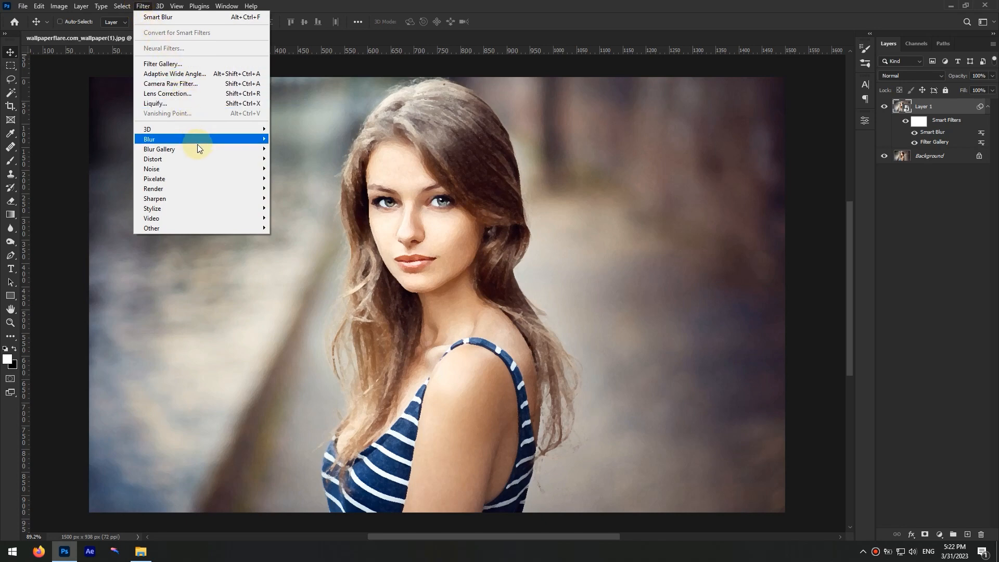
{"action": "mouse_move", "coordinate": [153, 208]}
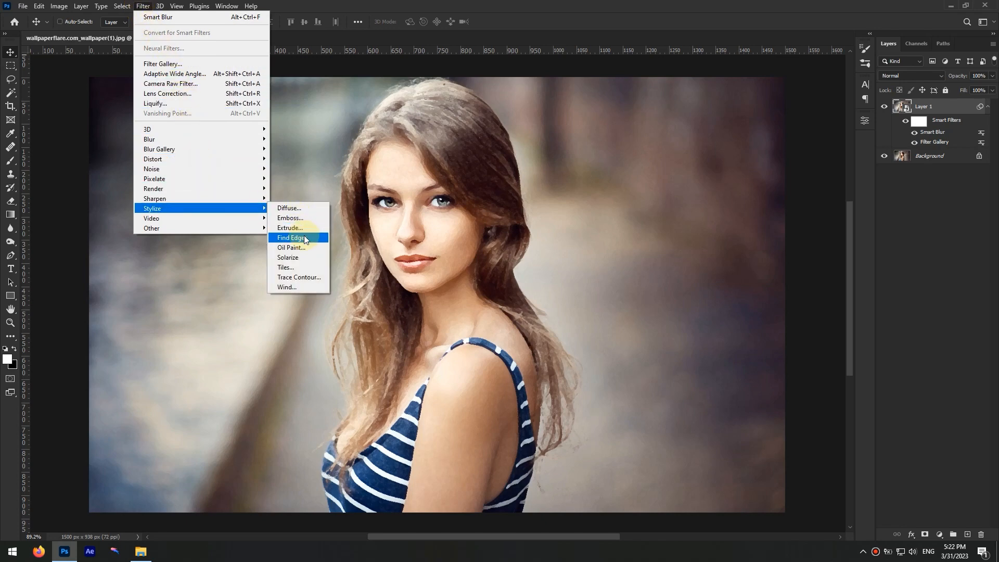
{"action": "left_click", "coordinate": [290, 238]}
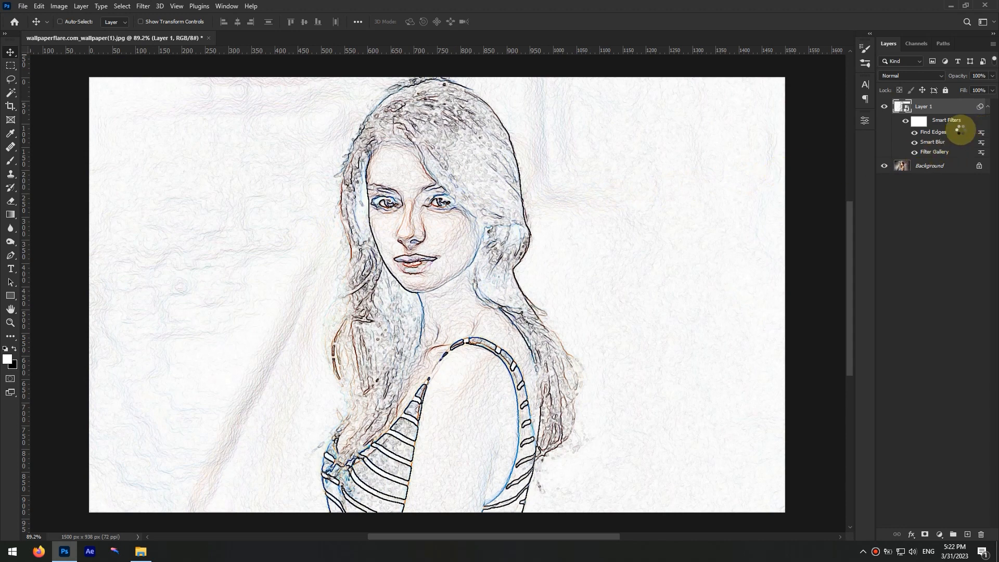
{"action": "left_click", "coordinate": [626, 168]}
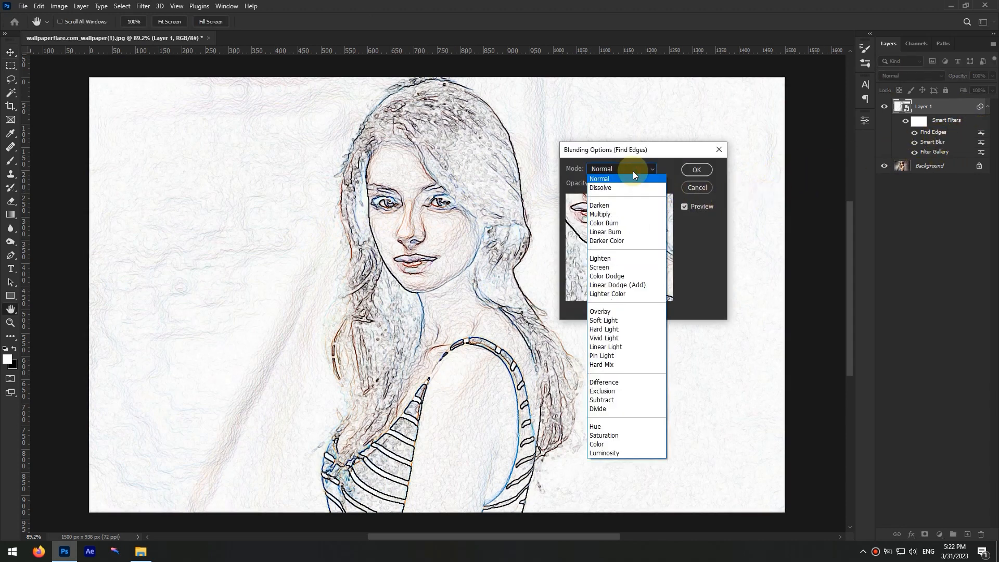
{"action": "left_click", "coordinate": [599, 213]}
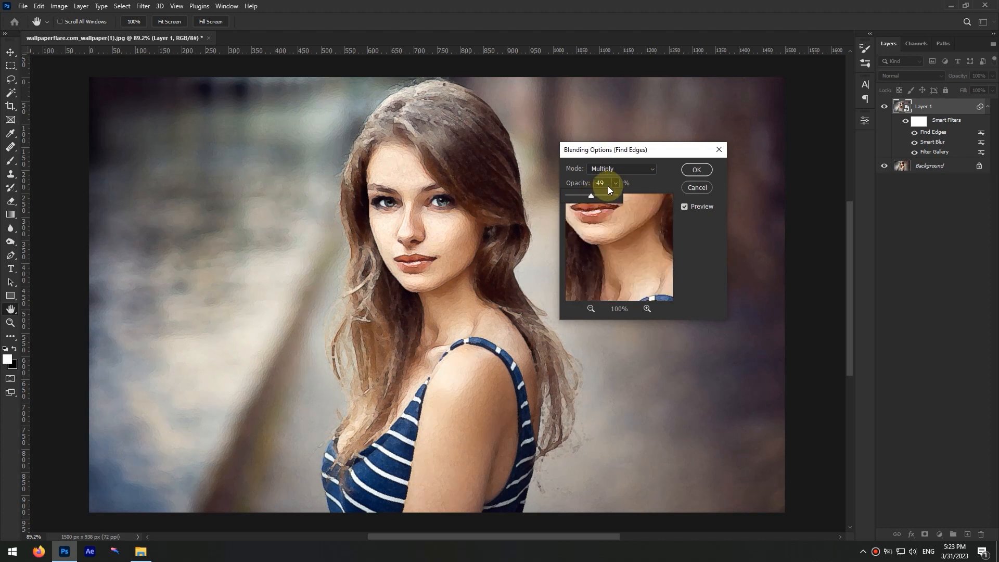
{"action": "left_click", "coordinate": [695, 170]}
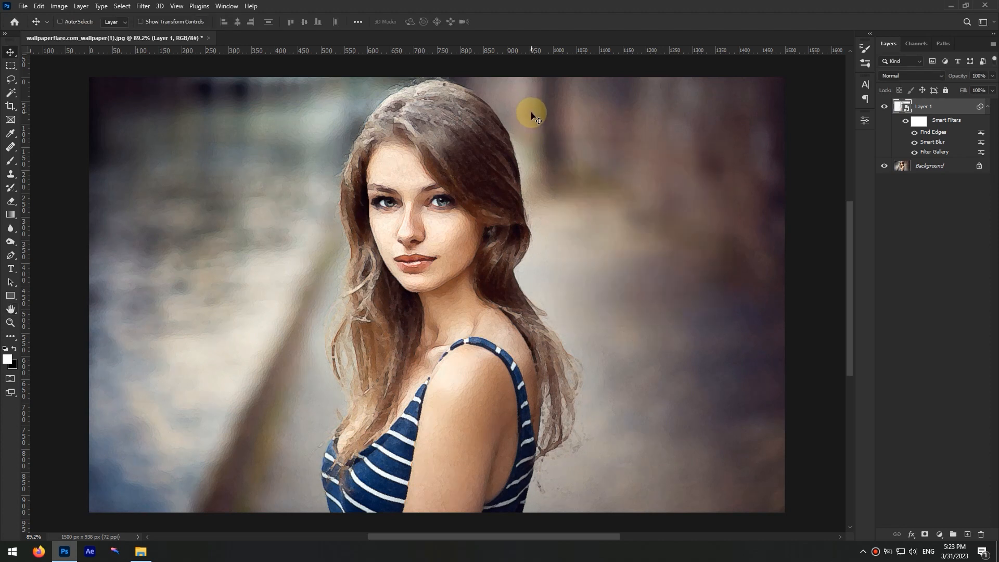
{"action": "mouse_move", "coordinate": [407, 258]}
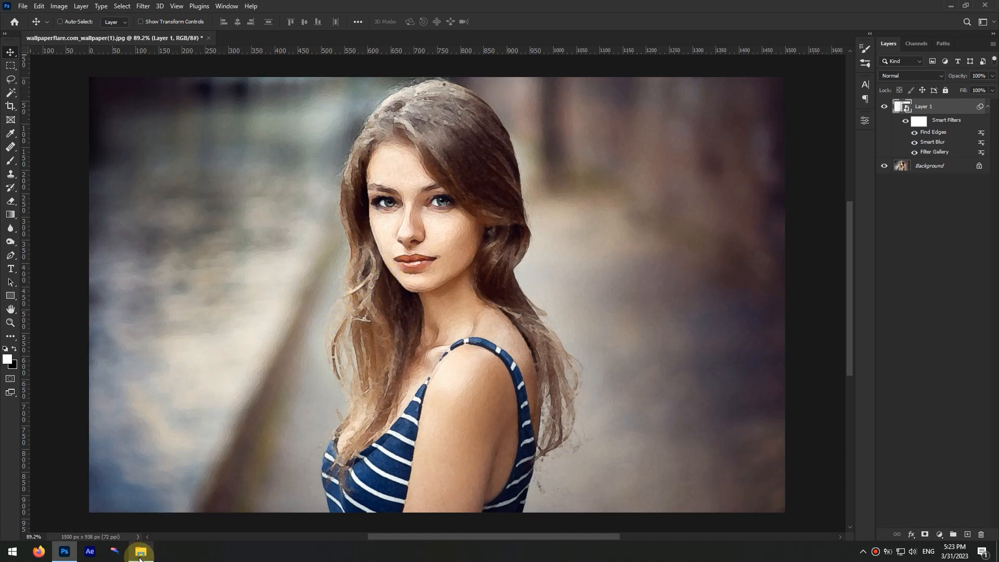
Place the white paper texture below Layer 1 and reselect Layer 1.
{"action": "left_click", "coordinate": [140, 555]}
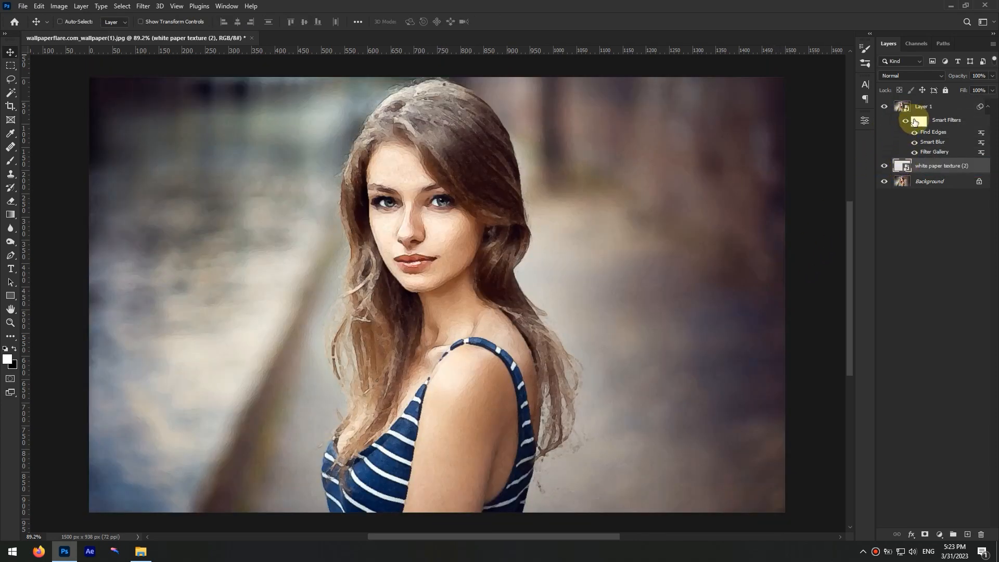
{"action": "left_click", "coordinate": [924, 106]}
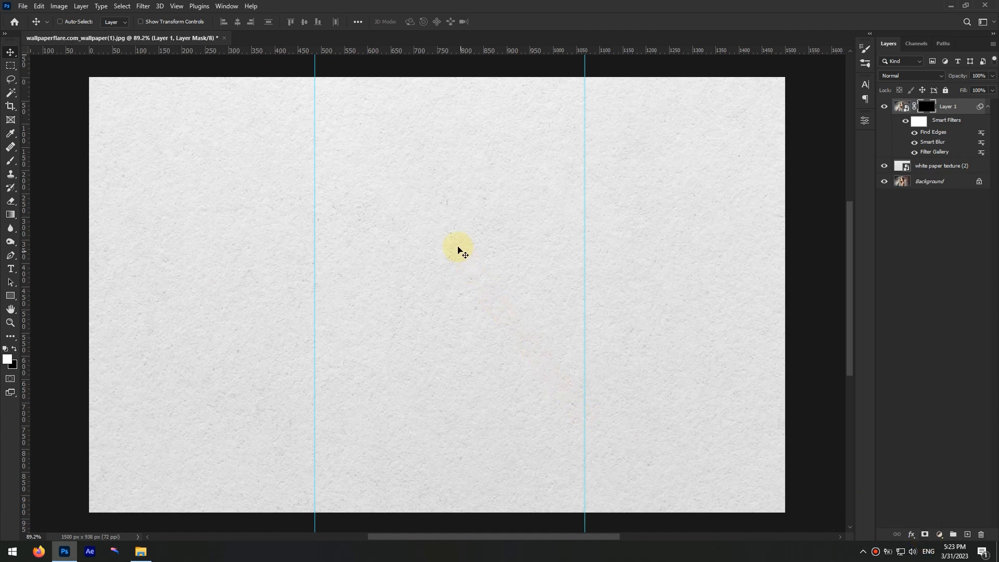
Pick a dry paint-stroke tip from the wg_dry_paint_strokes1_free brush set.
{"action": "left_click", "coordinate": [11, 146]}
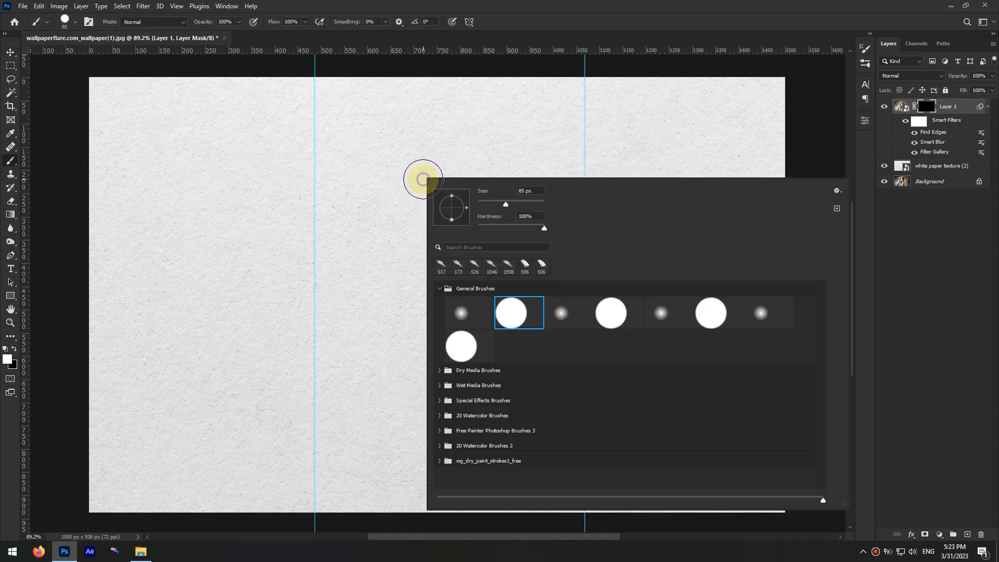
{"action": "mouse_move", "coordinate": [438, 460]}
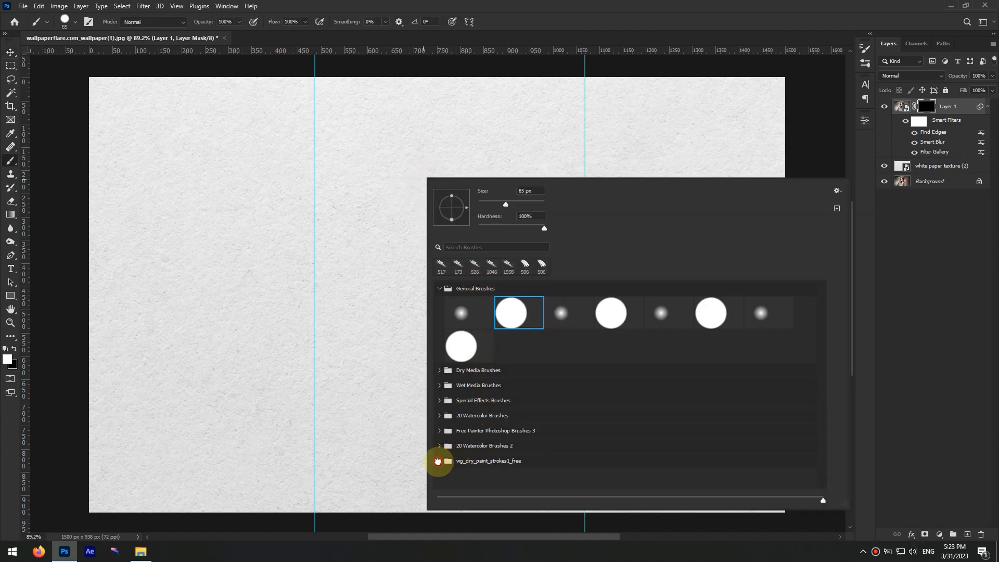
{"action": "left_click", "coordinate": [439, 463]}
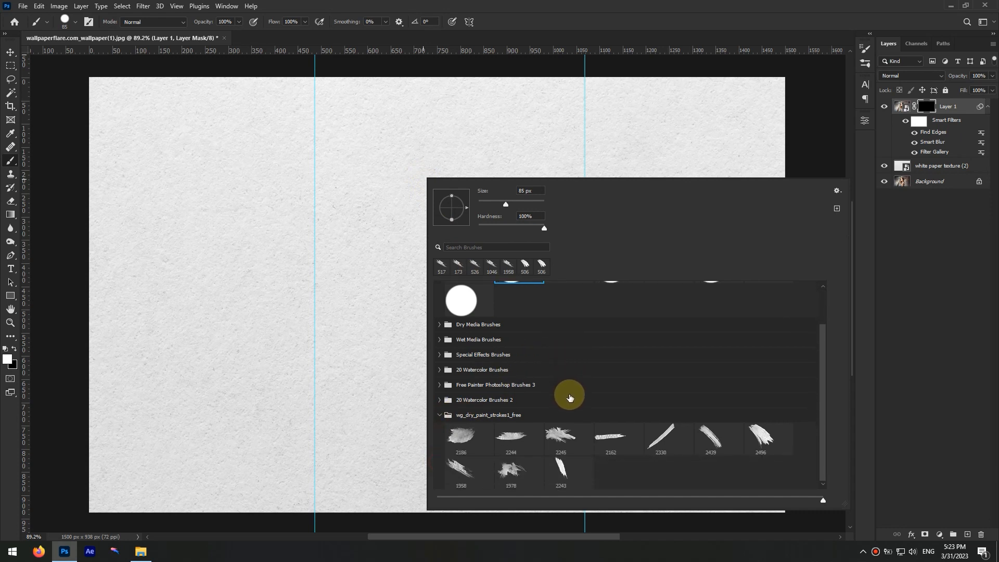
{"action": "mouse_move", "coordinate": [485, 447]}
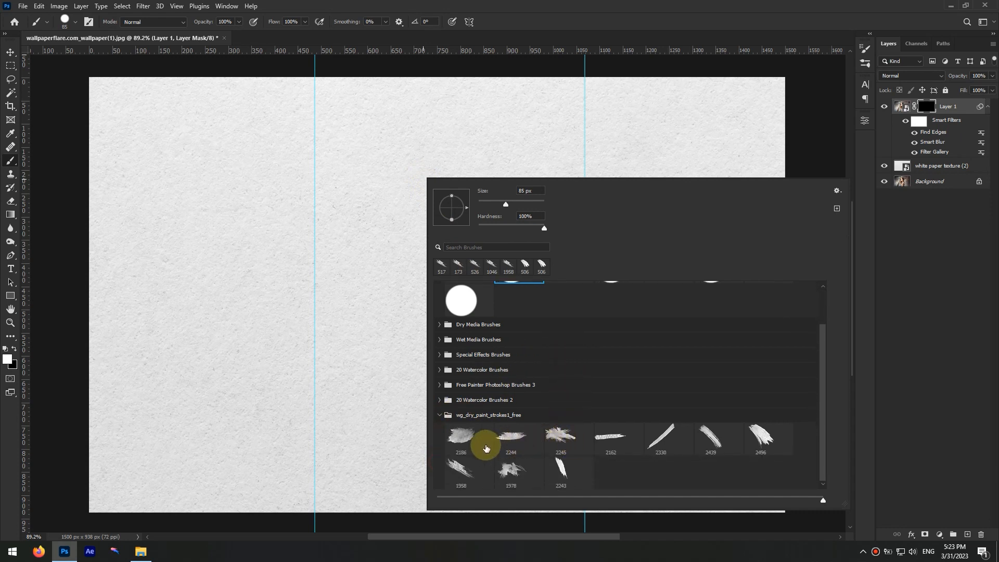
{"action": "mouse_move", "coordinate": [546, 438]}
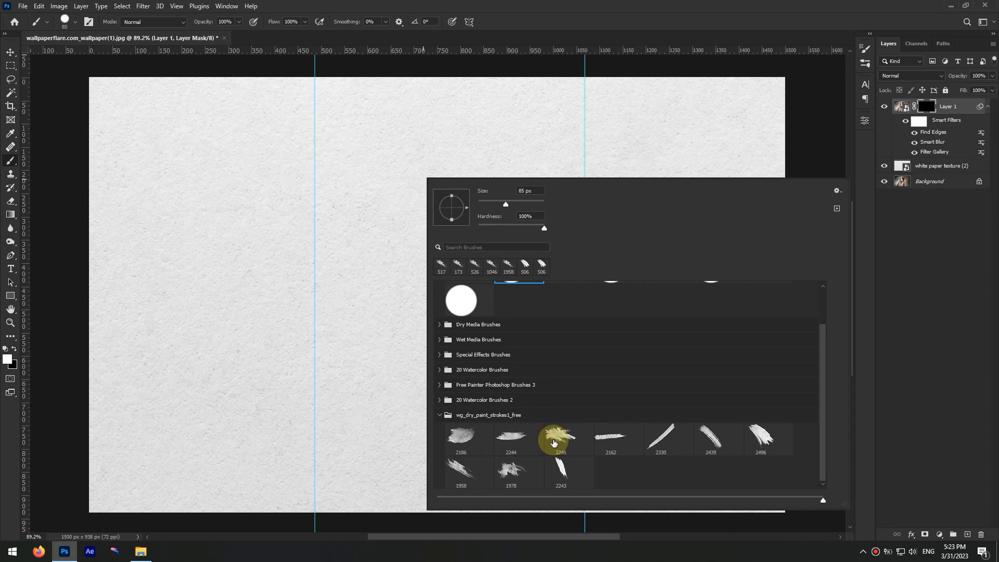
{"action": "left_click", "coordinate": [559, 438]}
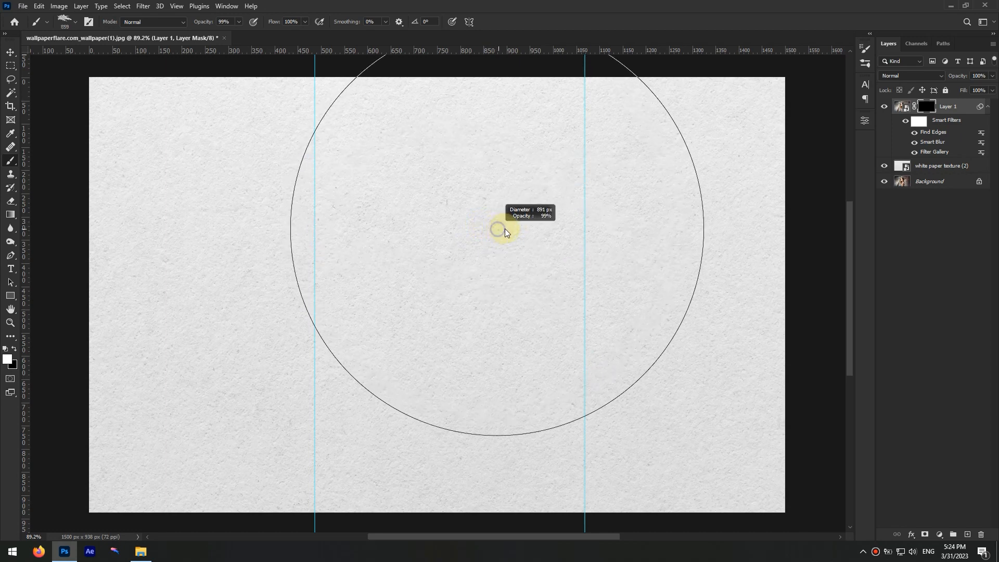
Paint white on Layer 1's mask to reveal the face and hair.
{"action": "left_click", "coordinate": [503, 231]}
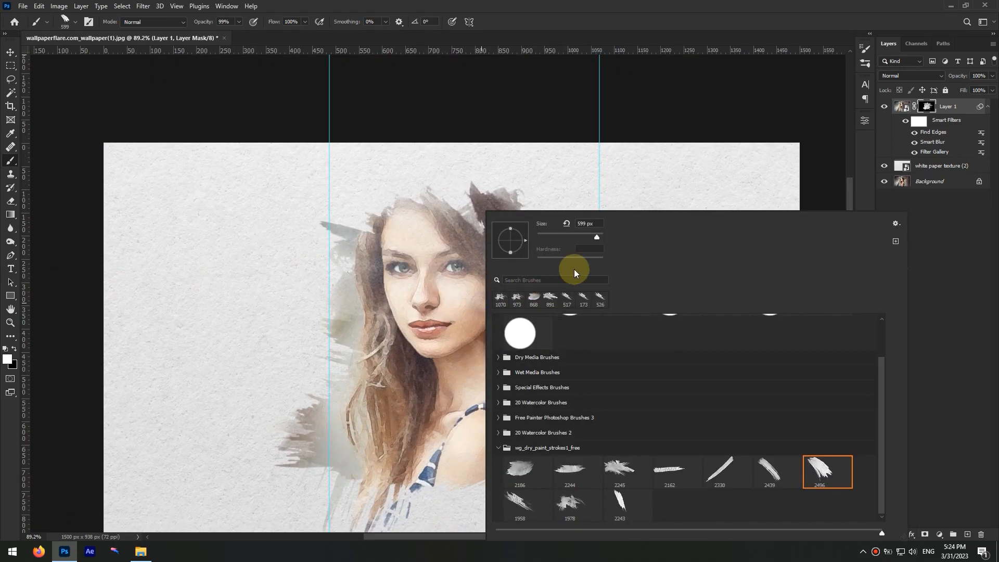
{"action": "mouse_move", "coordinate": [522, 236]}
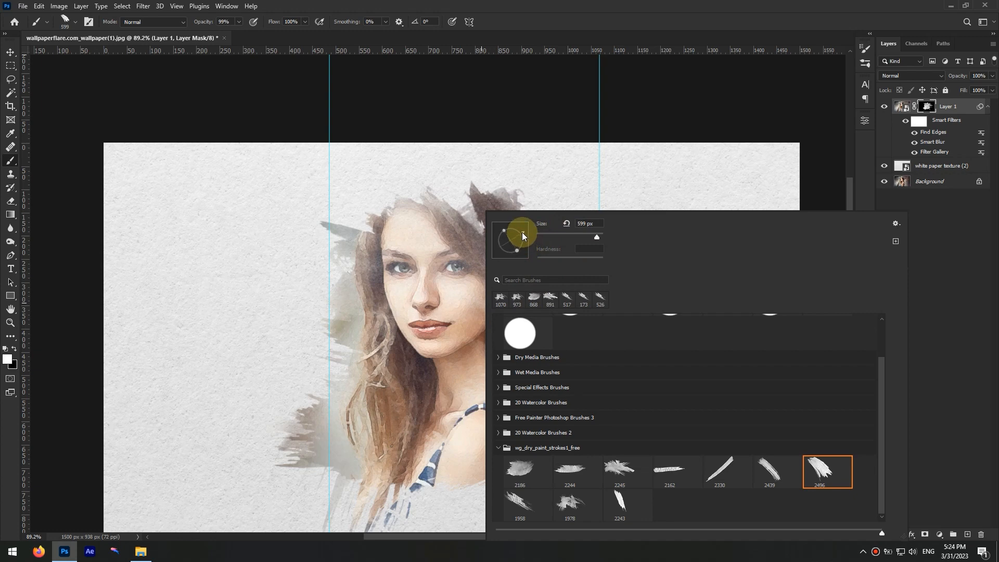